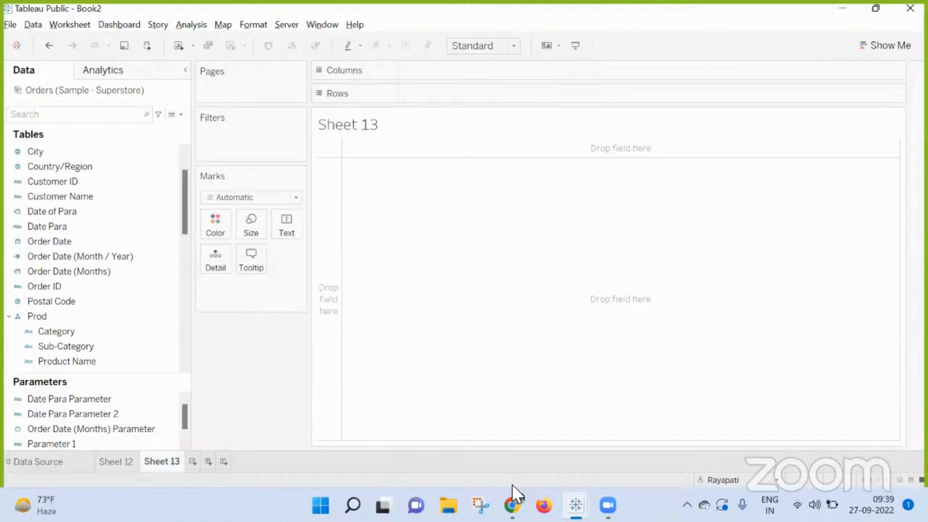
{"action": "mouse_move", "coordinate": [504, 466]}
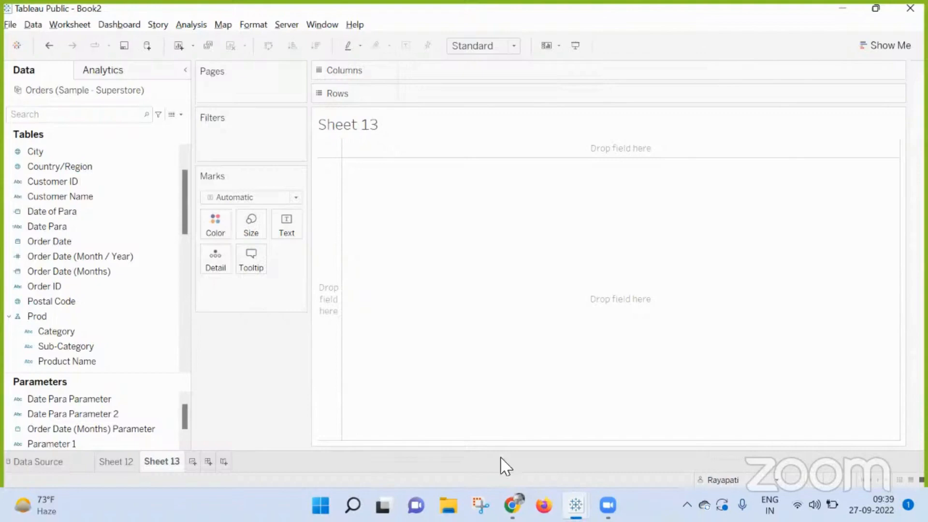
{"action": "mouse_move", "coordinate": [301, 361]}
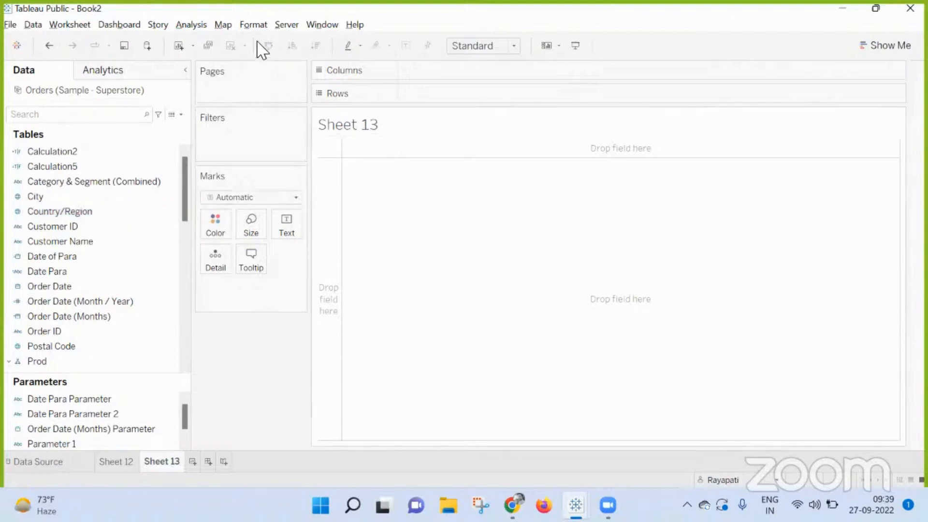
Step: Create a new calculated field from the Analysis menu and begin typing the If statement
{"action": "left_click", "coordinate": [191, 25]}
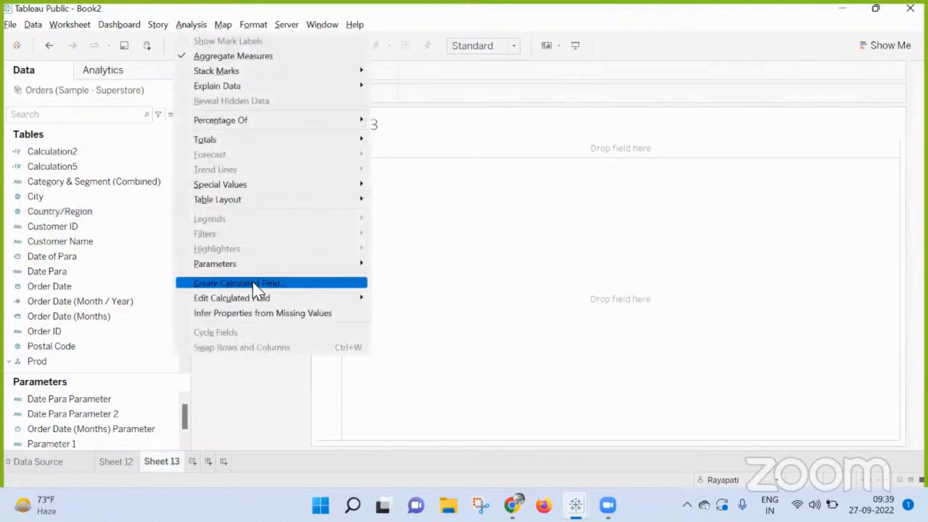
{"action": "left_click", "coordinate": [239, 283]}
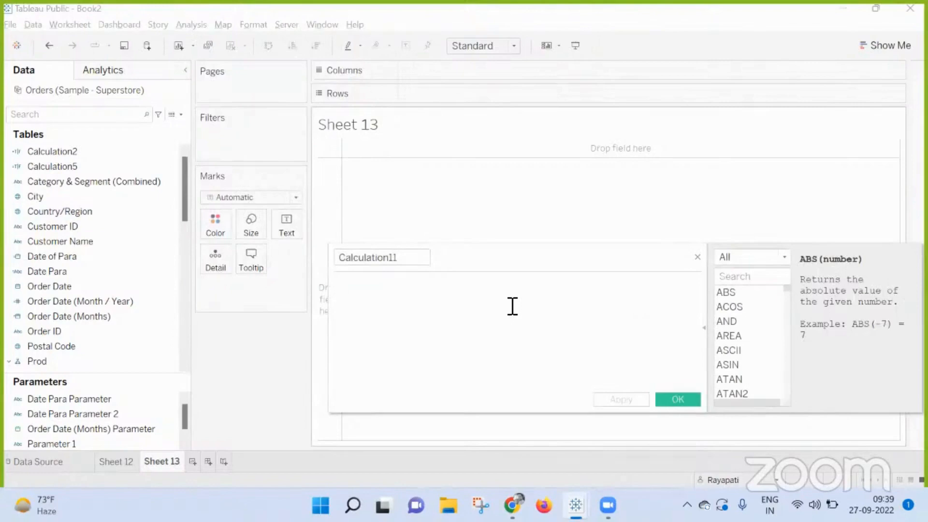
{"action": "type", "text": "If"}
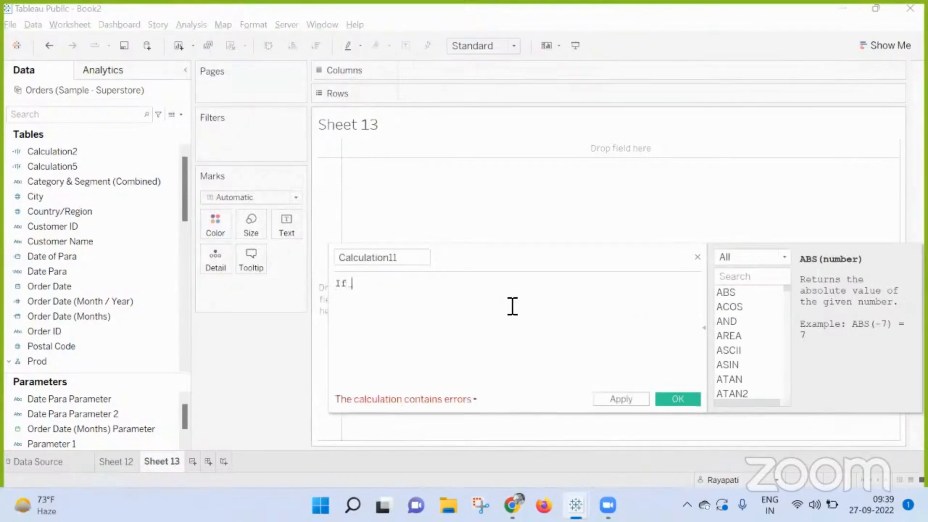
{"action": "type", "text": "O"}
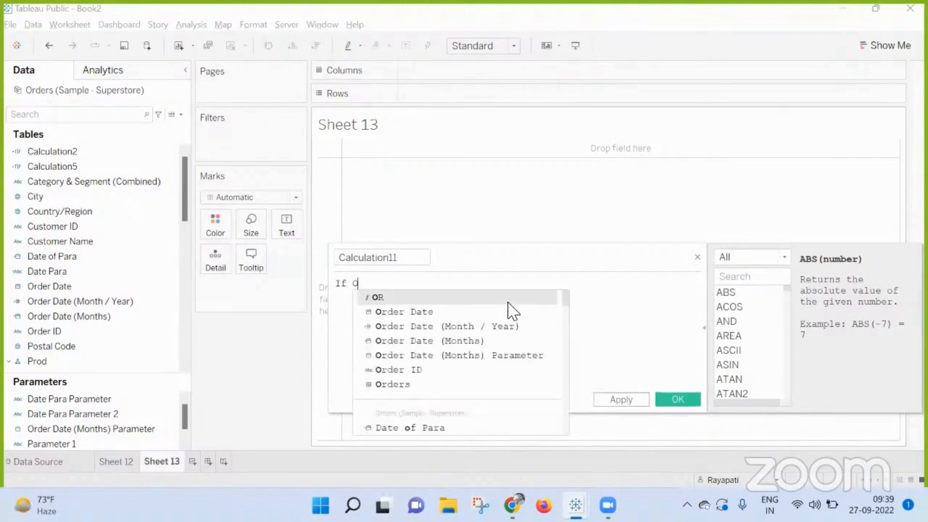
{"action": "type", "text": "r"}
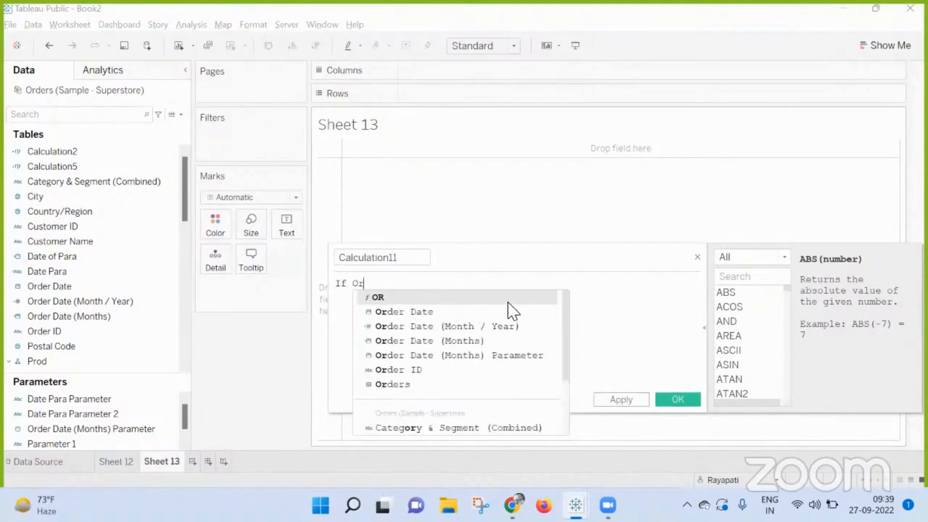
Step: Draft the condition 'Customer ID = 1 Then' and open Customer ID's context menu
{"action": "type", "text": "Customer ID] = 1"}
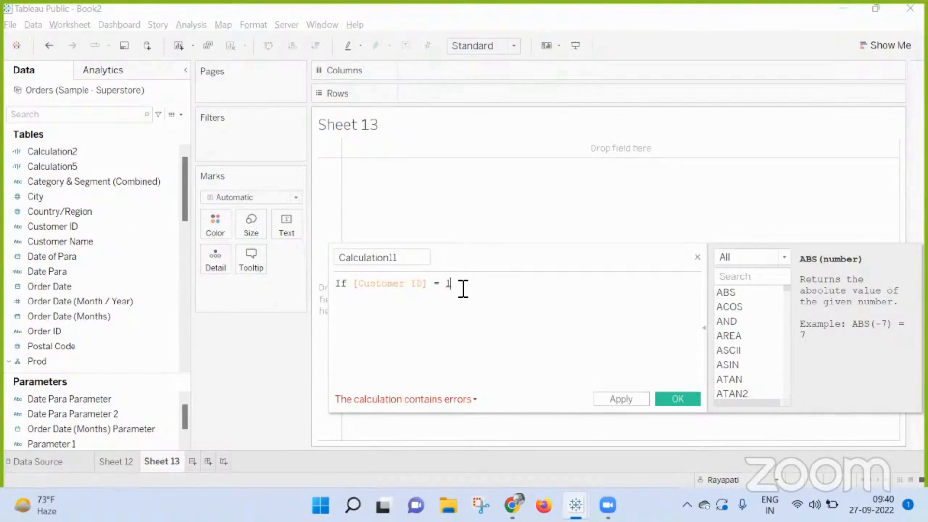
{"action": "key", "text": "Backspace"}
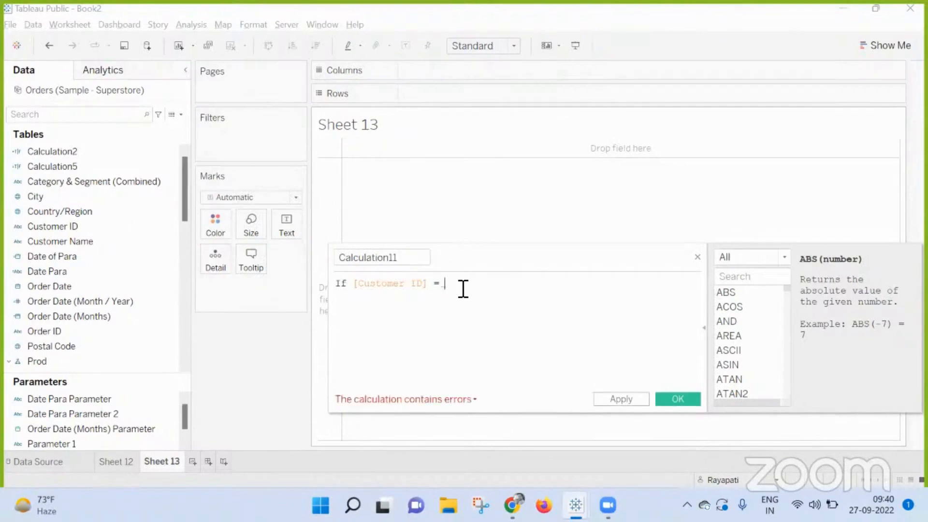
{"action": "type", "text": "1 Then"}
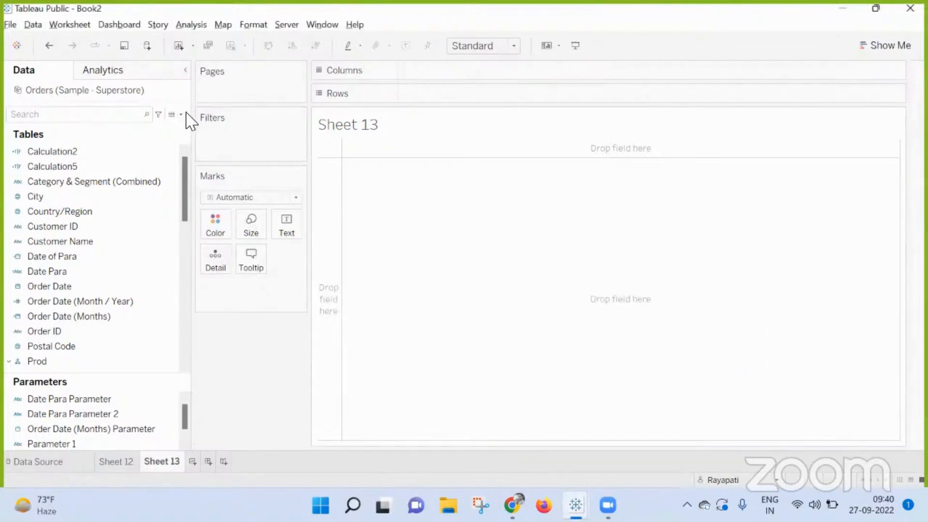
{"action": "left_click", "coordinate": [52, 227]}
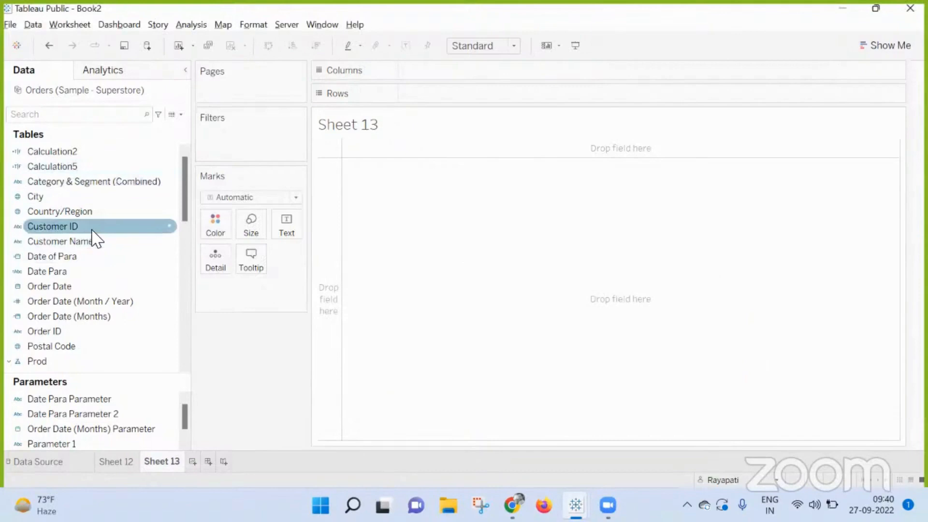
{"action": "right_click", "coordinate": [53, 226]}
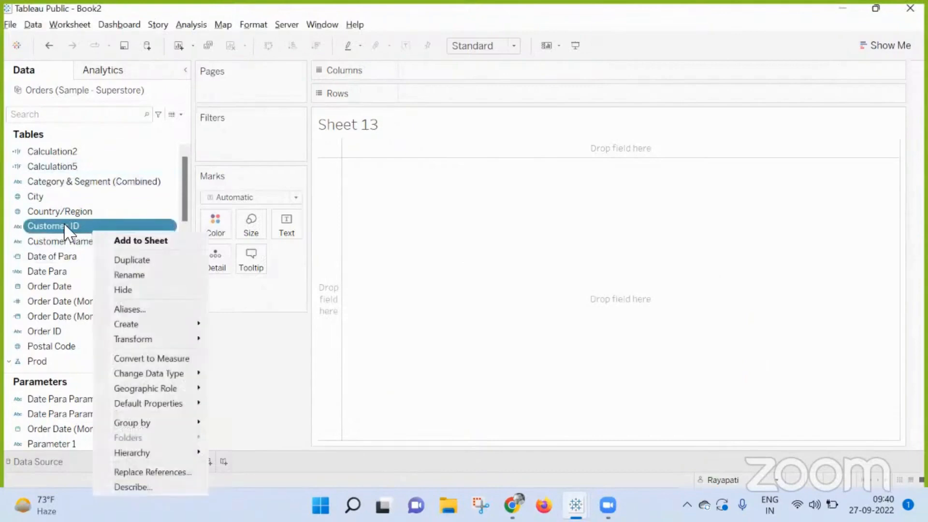
{"action": "mouse_move", "coordinate": [142, 324]}
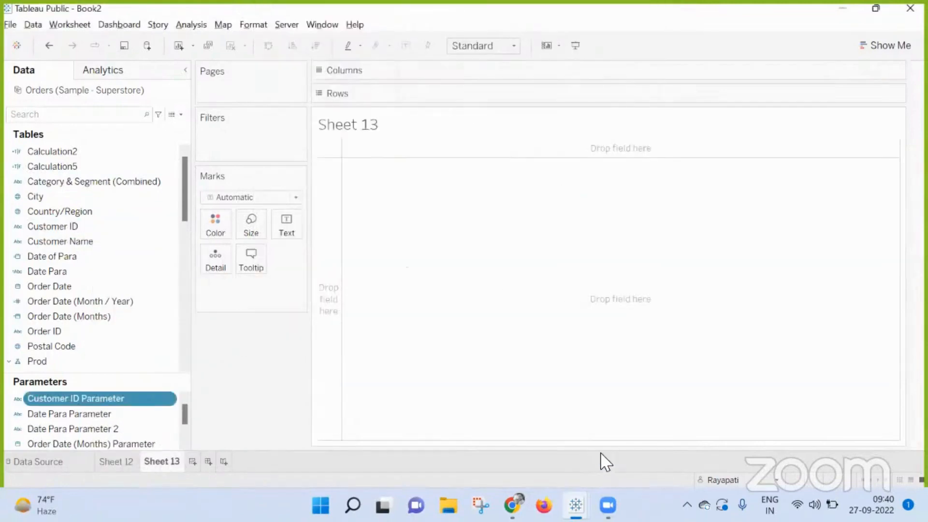
{"action": "mouse_move", "coordinate": [257, 9]}
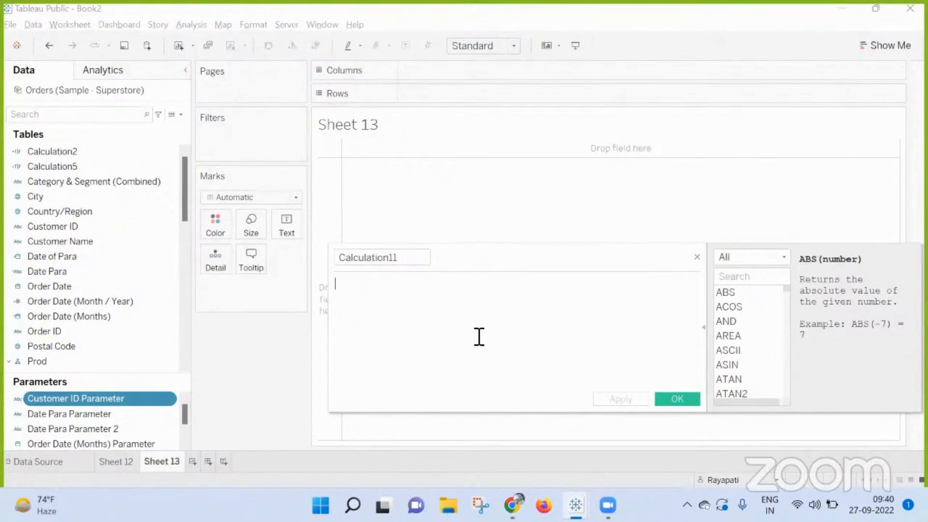
Step: Write 'If [Customer ID] = 1 Then SUM([Sales]) End' and select the Customer ID condition
{"action": "type", "text": "If Cus"}
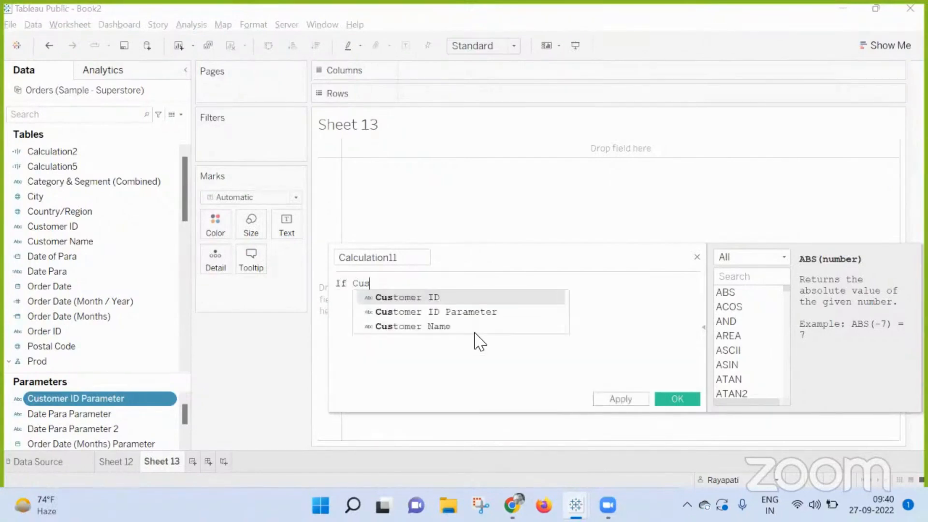
{"action": "left_click", "coordinate": [408, 298]}
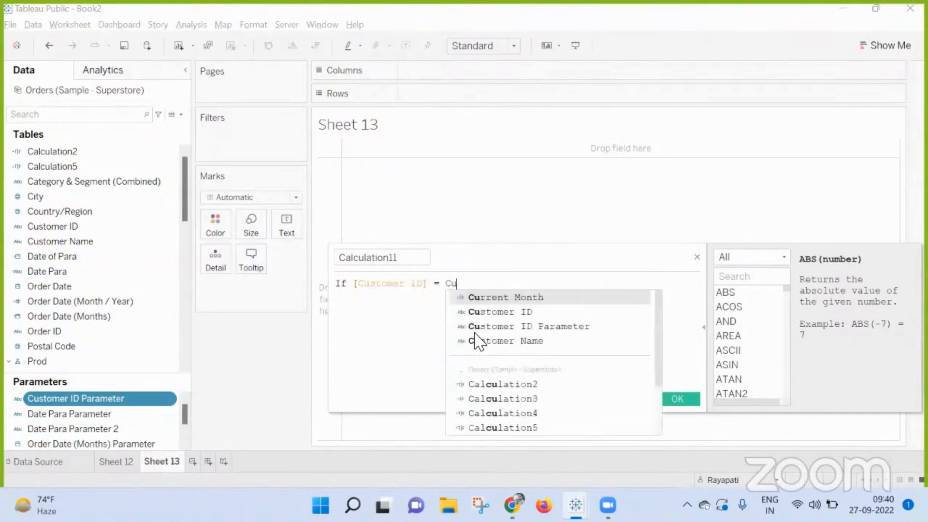
{"action": "key", "text": "backspace"}
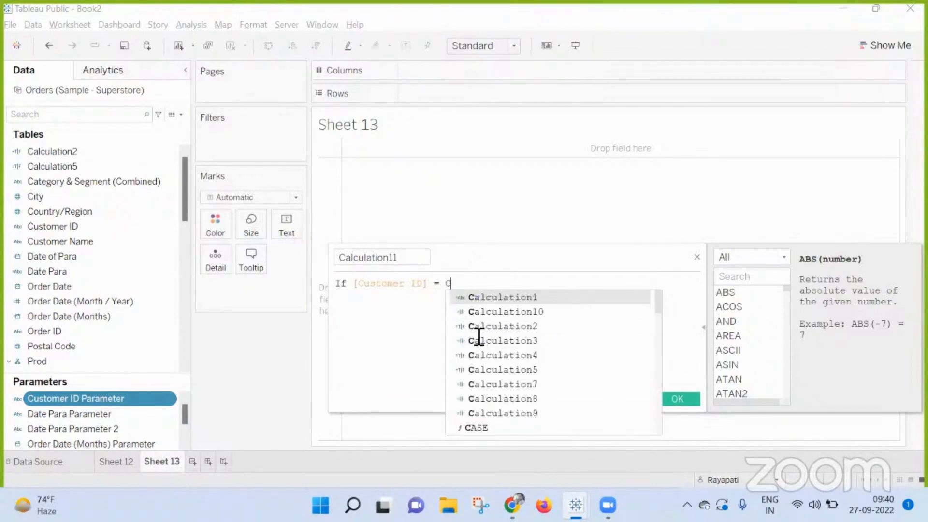
{"action": "type", "text": "1"}
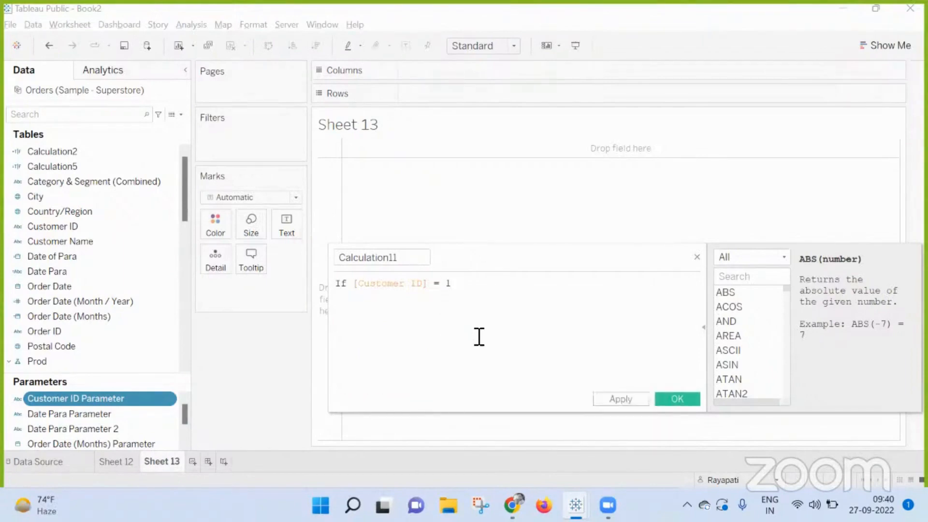
{"action": "type", "text": "Then"}
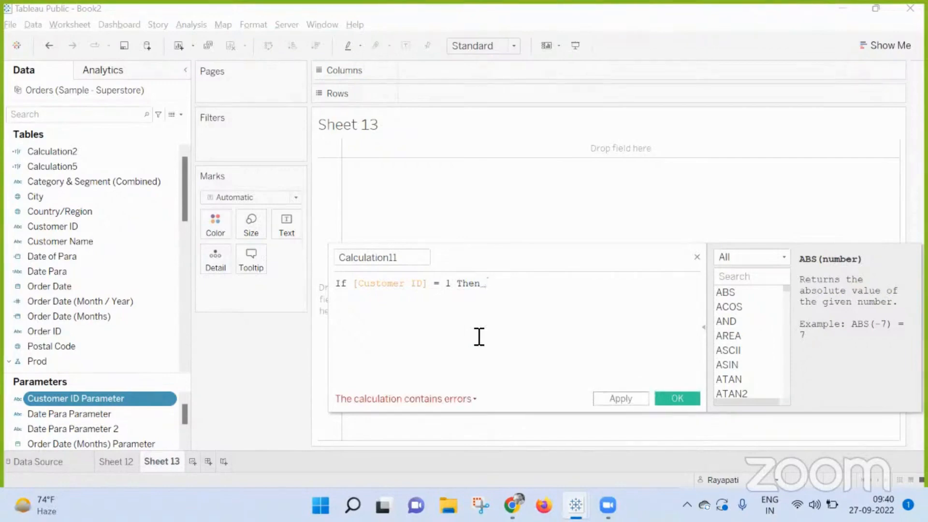
{"action": "type", "text": "SUM([Sales])"}
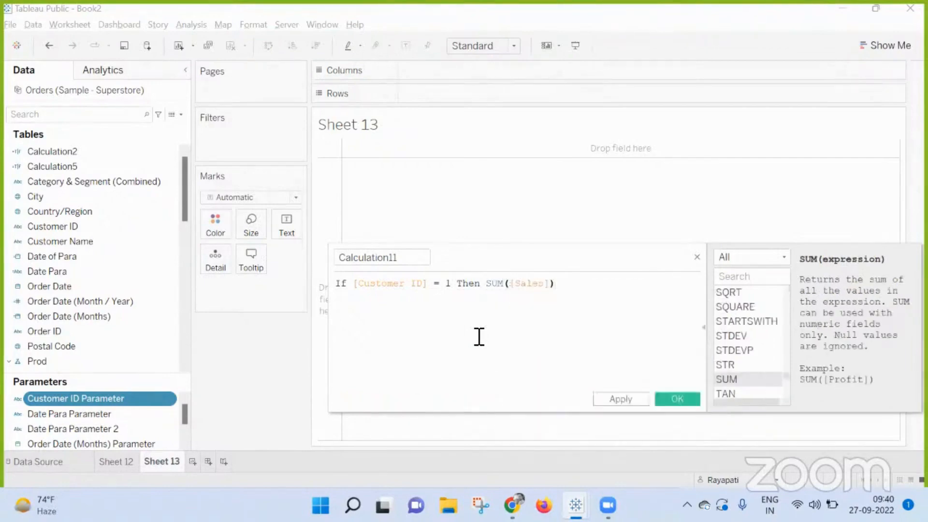
{"action": "type", "text": "End"}
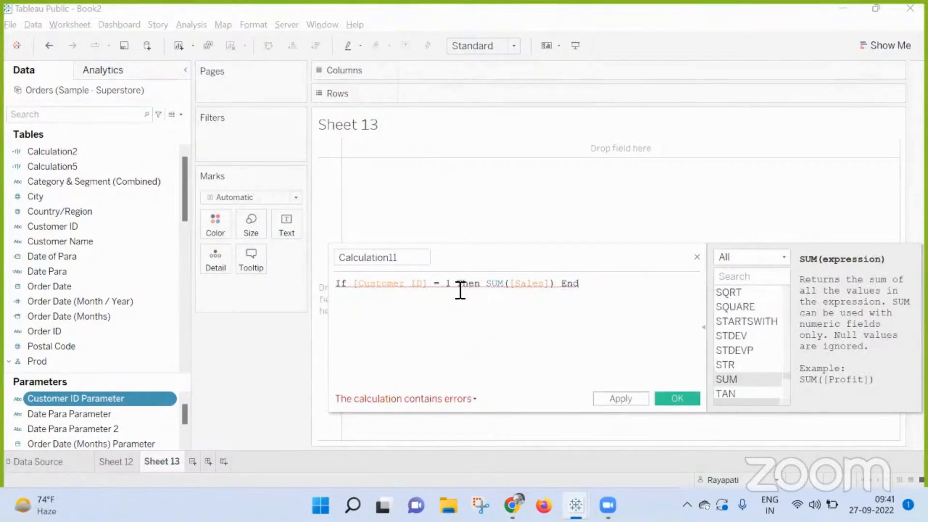
{"action": "double_click", "coordinate": [388, 282]}
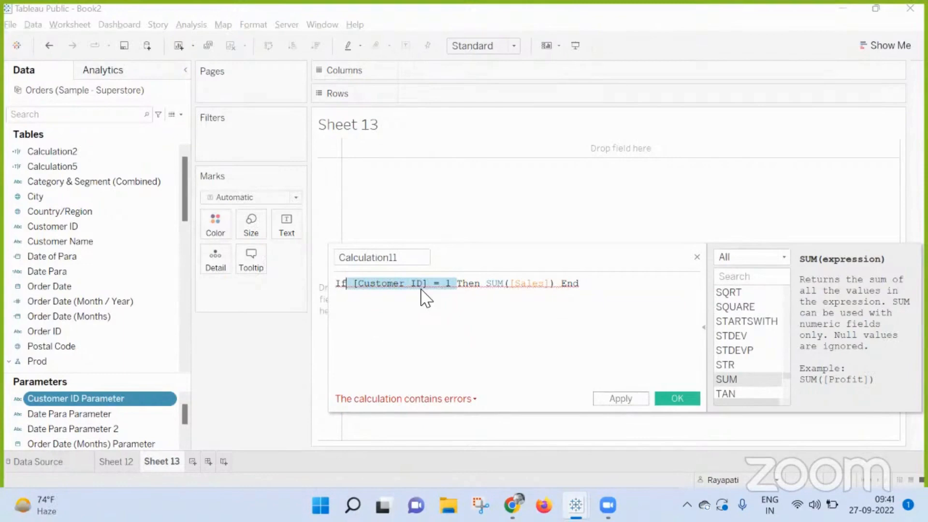
{"action": "mouse_move", "coordinate": [172, 114]}
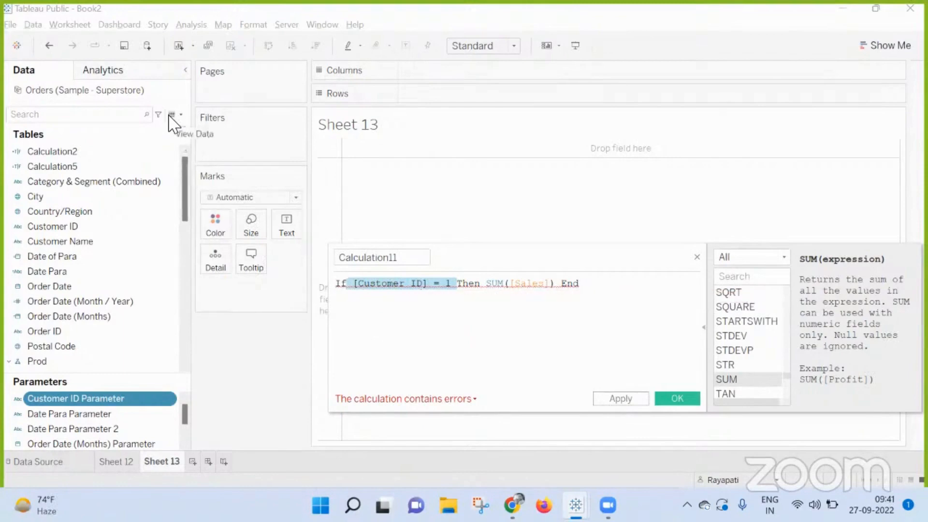
Step: View the Orders data rows, scrolling to see Customer ID values like CG-12520
{"action": "left_click", "coordinate": [197, 134]}
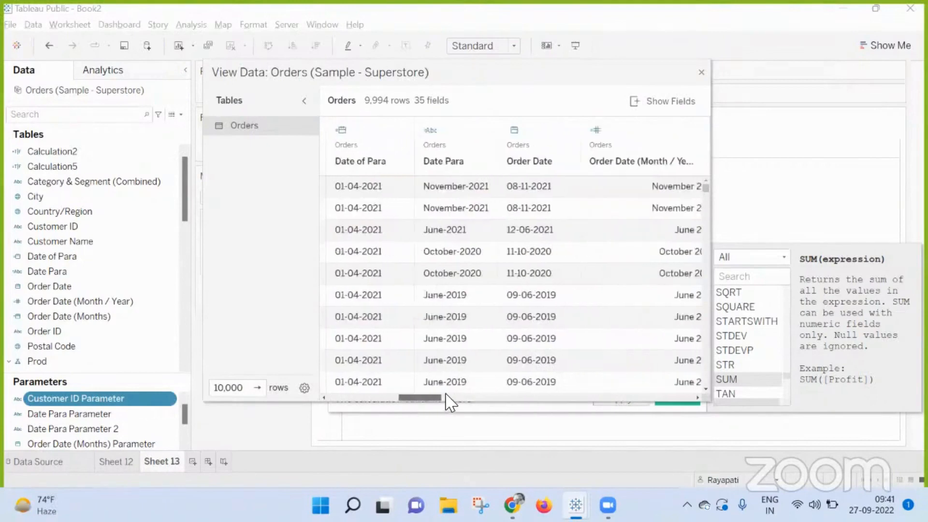
{"action": "scroll", "scroll_direction": "right", "scroll_amount": 3}
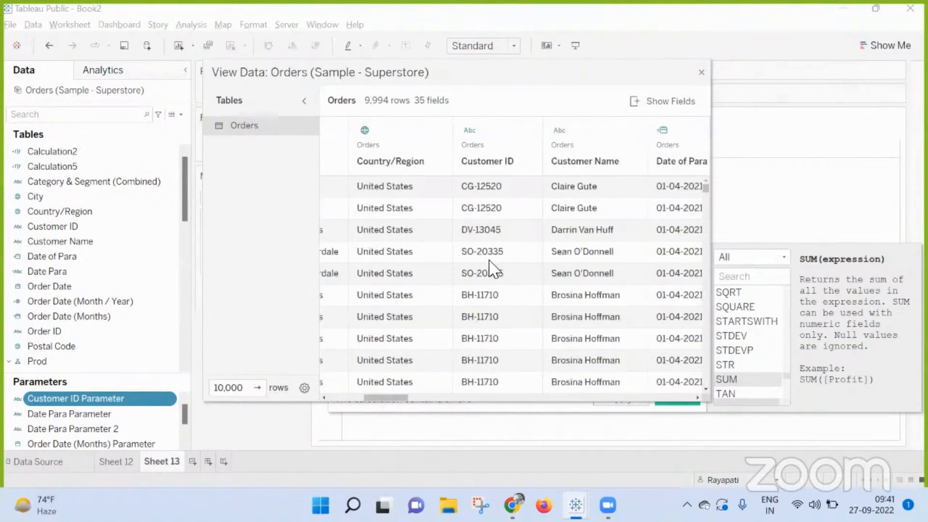
{"action": "mouse_move", "coordinate": [702, 82]}
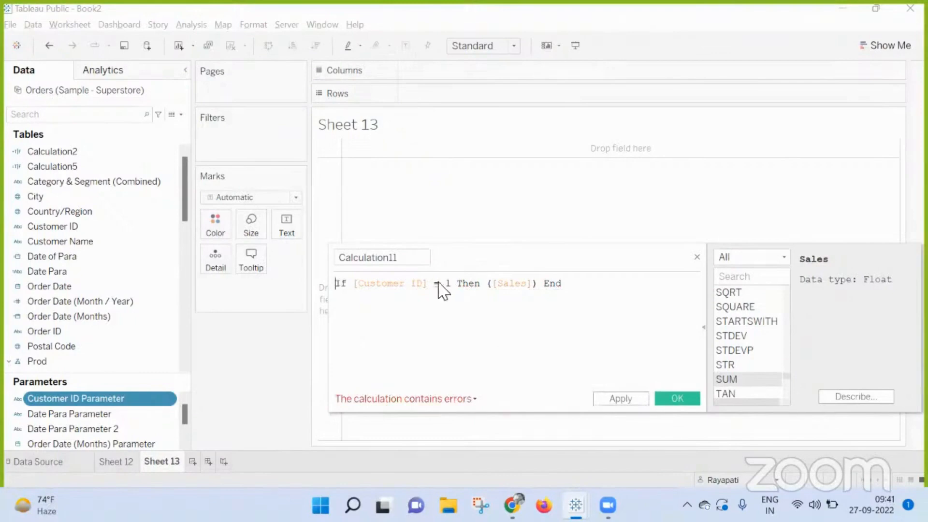
Step: Wrap the formula in Sum( ) and quote '1', making the calculation valid
{"action": "type", "text": "Sum("}
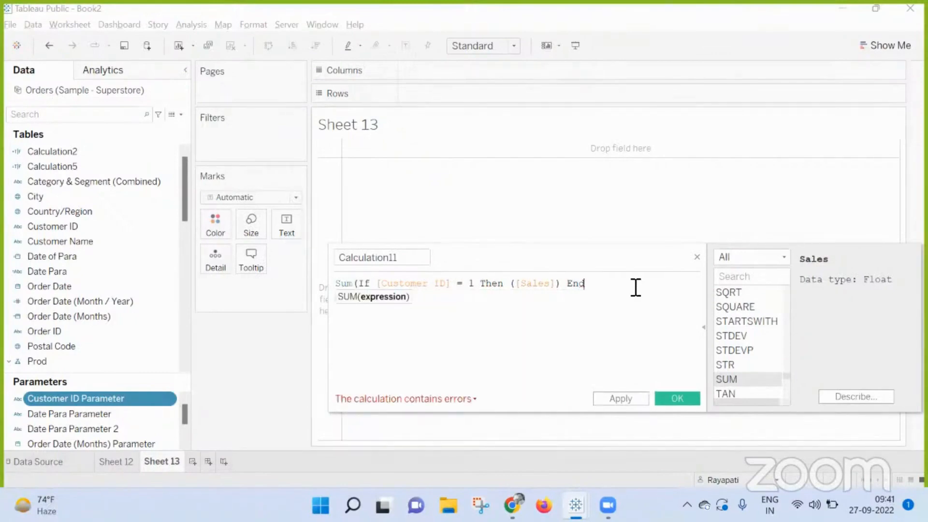
{"action": "type", "text": ")"}
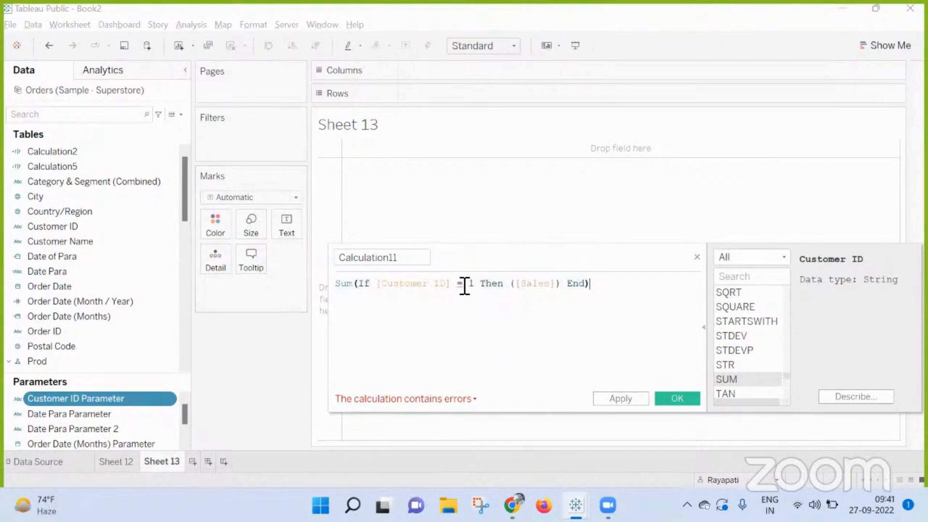
{"action": "type", "text": "'"}
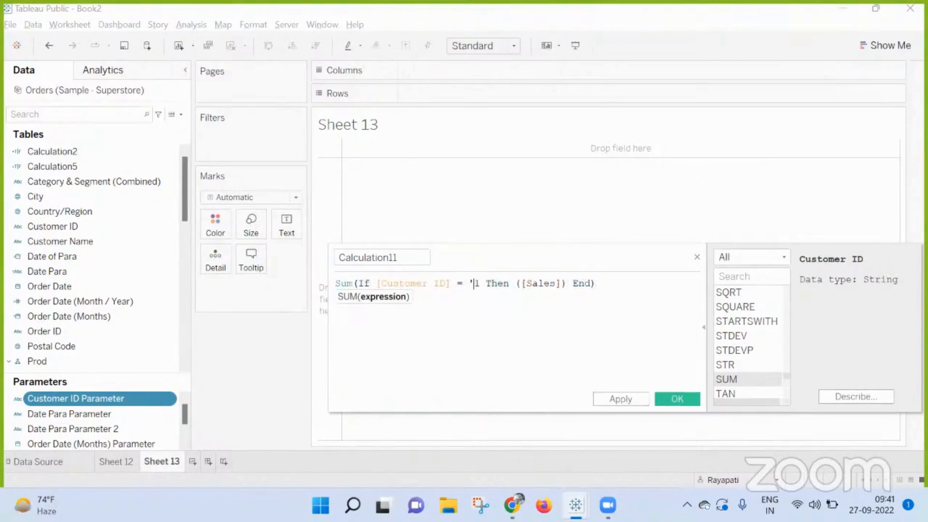
{"action": "type", "text": "'"}
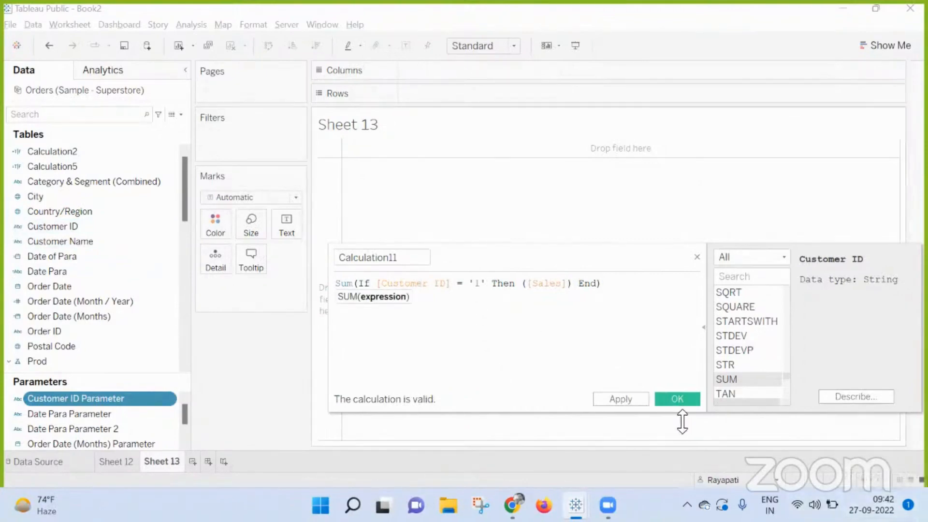
{"action": "left_click", "coordinate": [506, 329]}
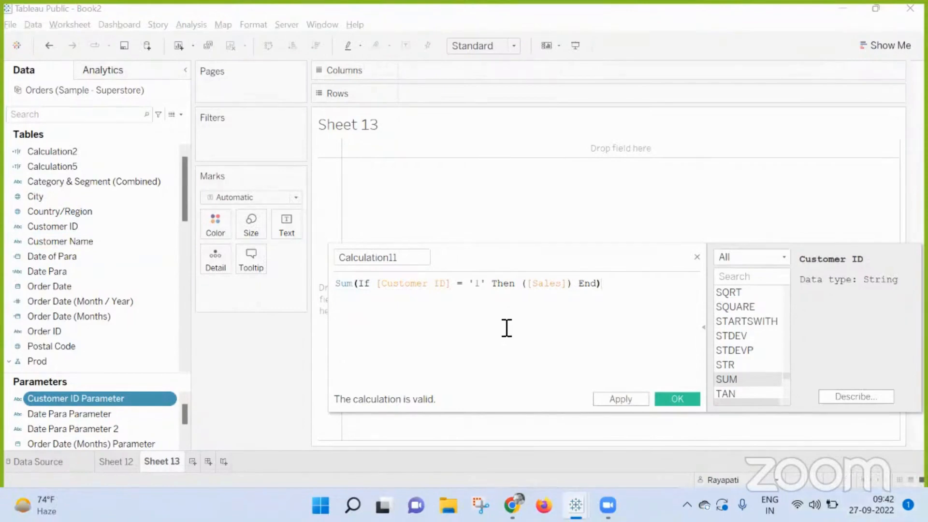
{"action": "left_click", "coordinate": [602, 284]}
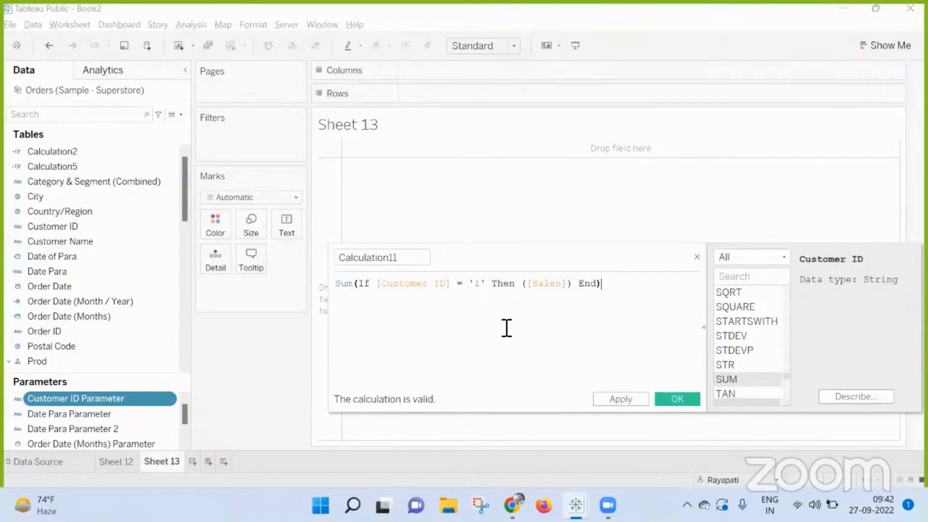